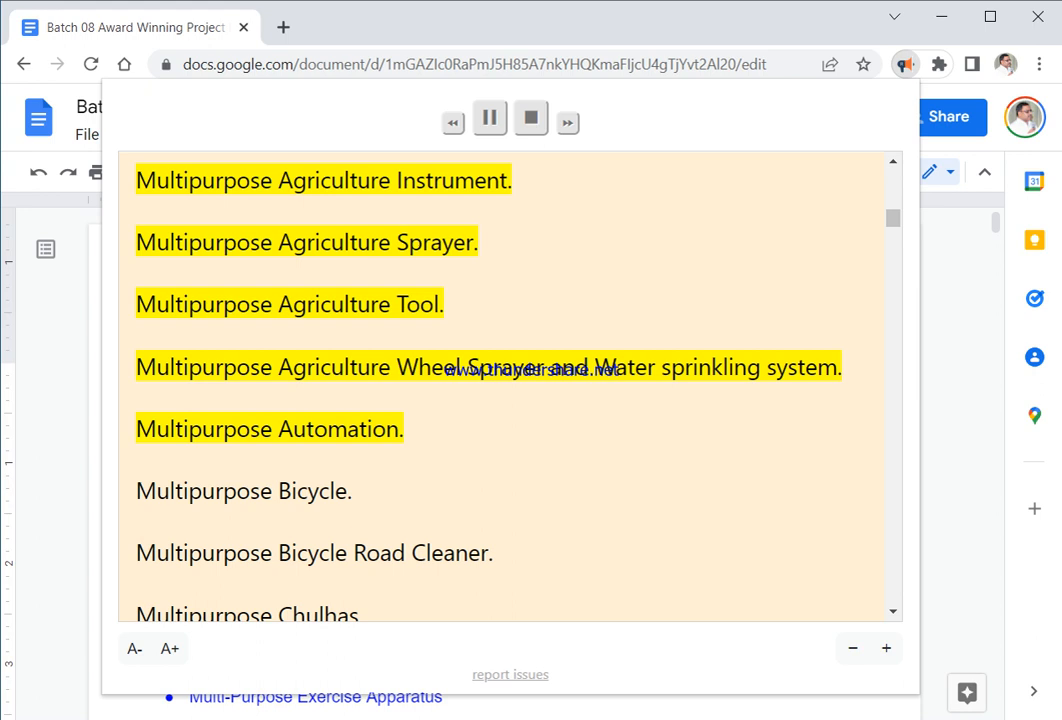
pyautogui.scroll(-3)
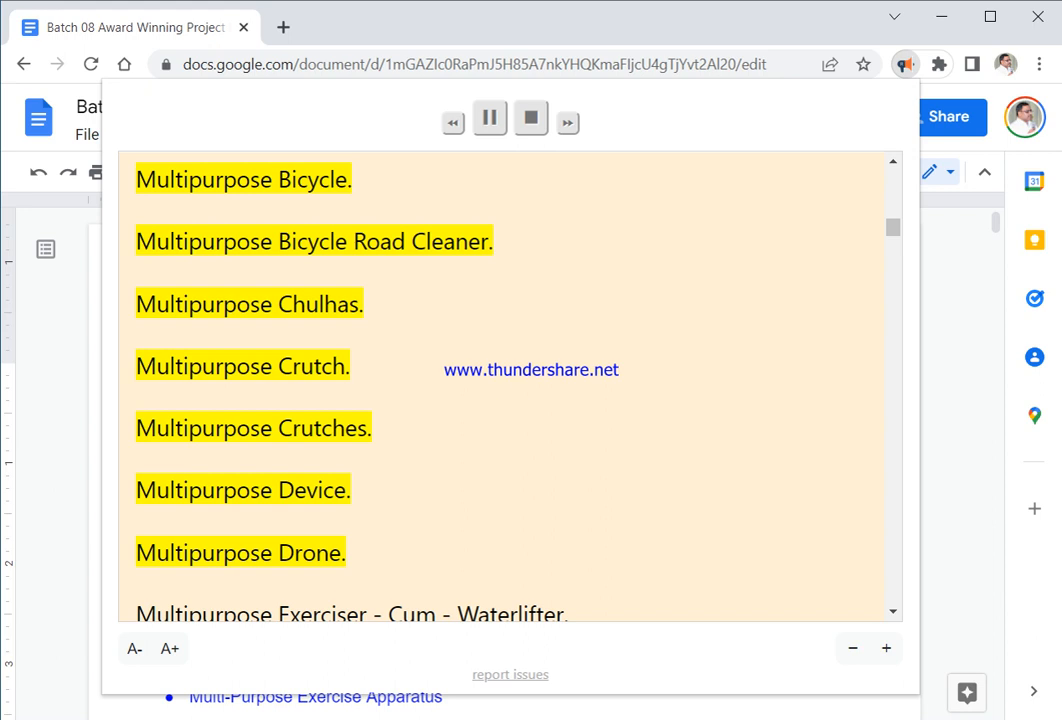
pyautogui.scroll(-3)
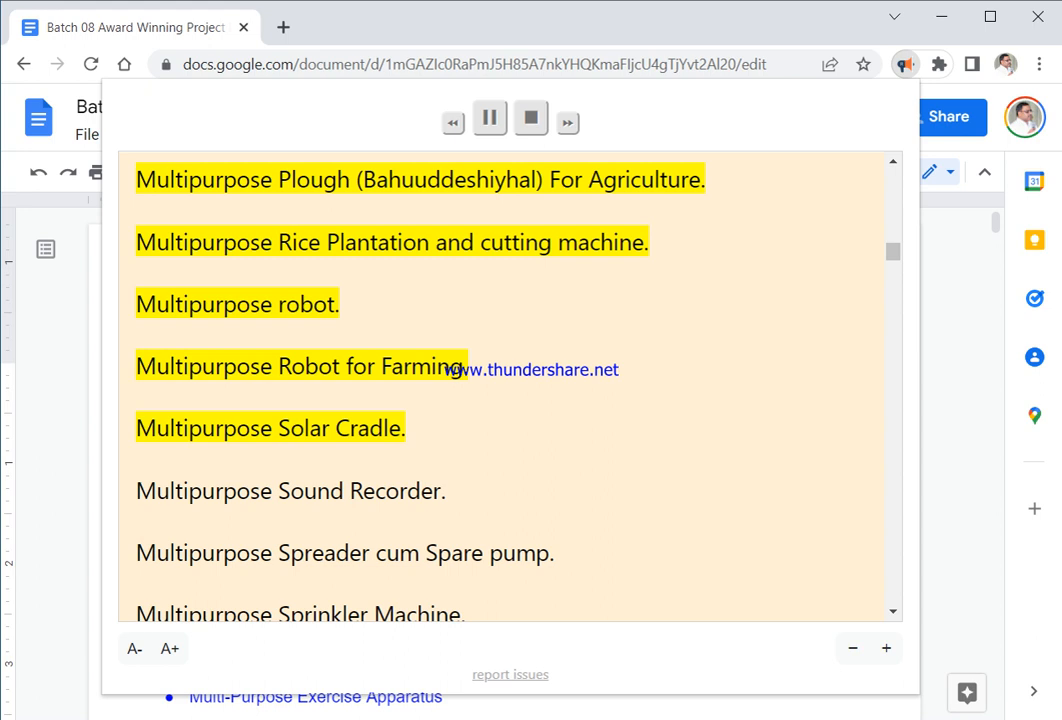
pyautogui.scroll(-3)
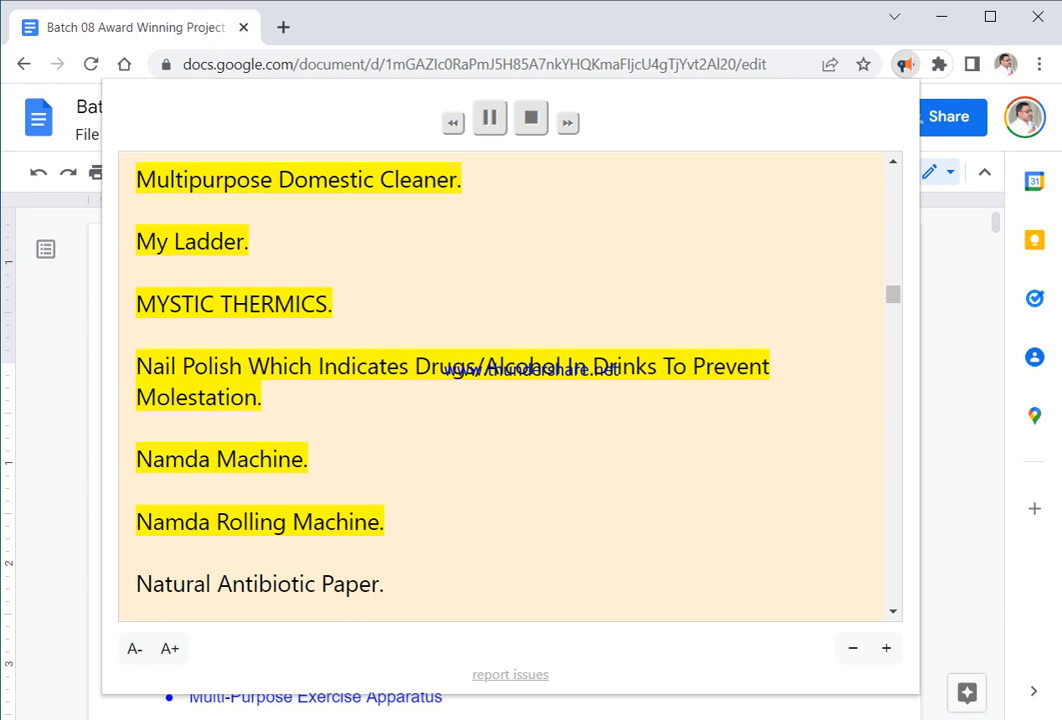
pyautogui.scroll(-3)
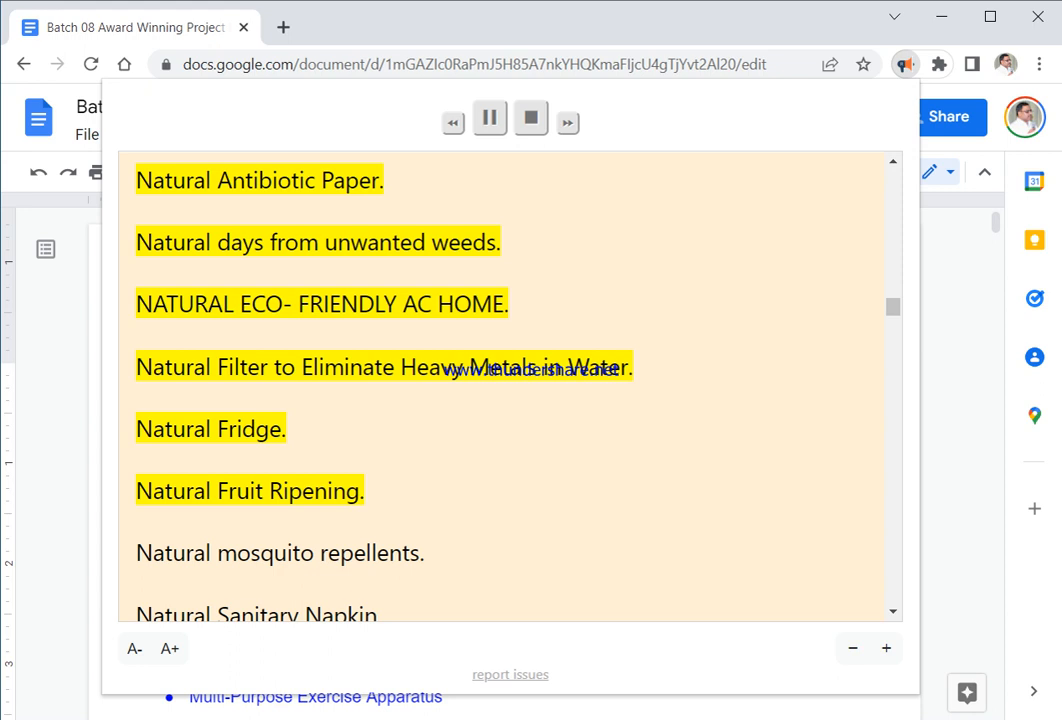
pyautogui.scroll(-3)
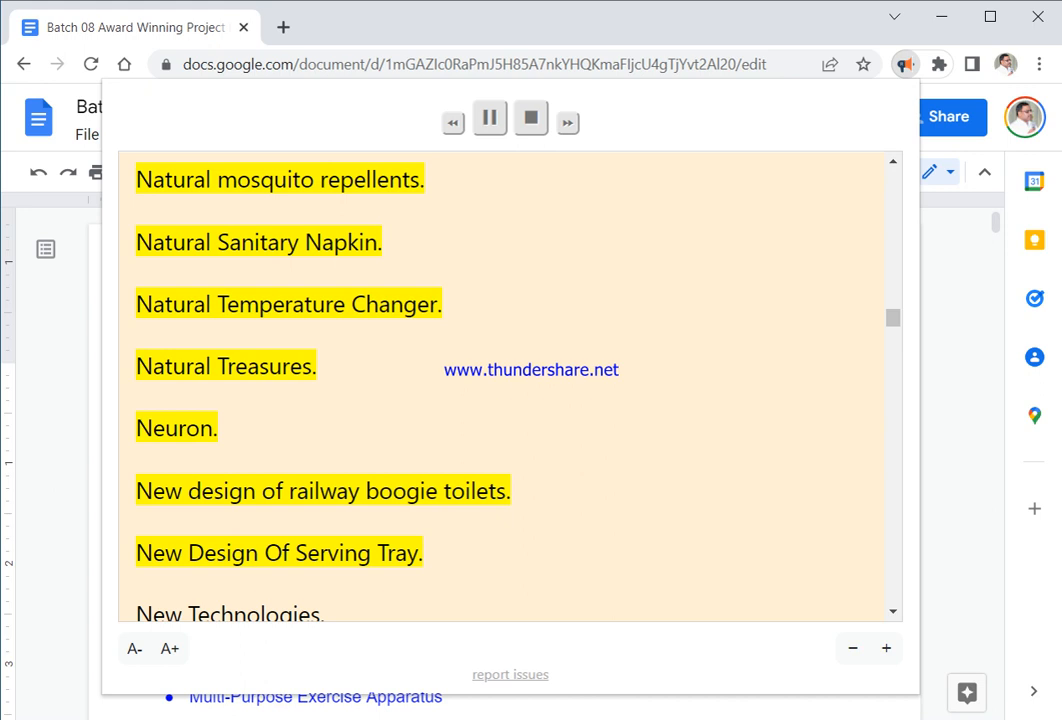
pyautogui.scroll(-3)
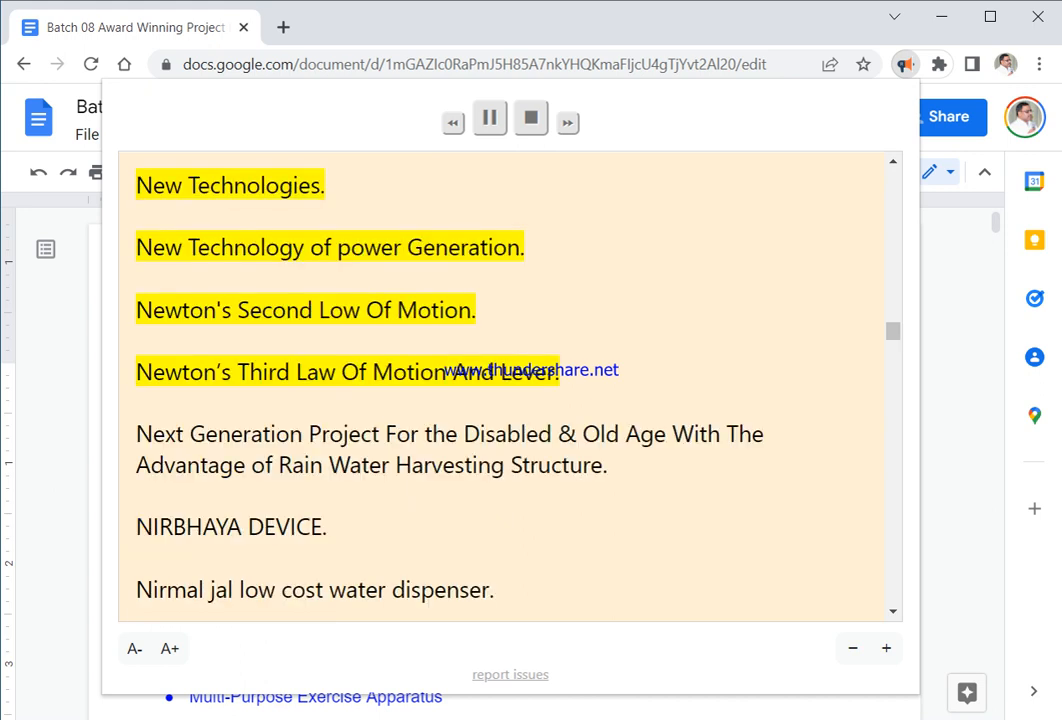
pyautogui.scroll(-3)
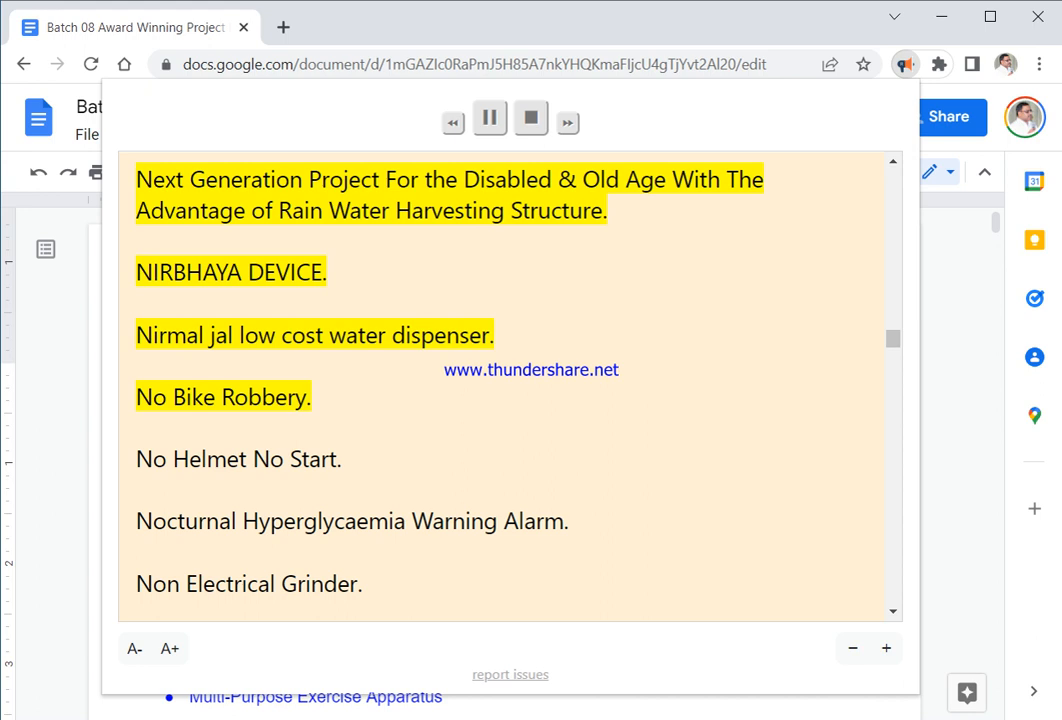
pyautogui.scroll(-3)
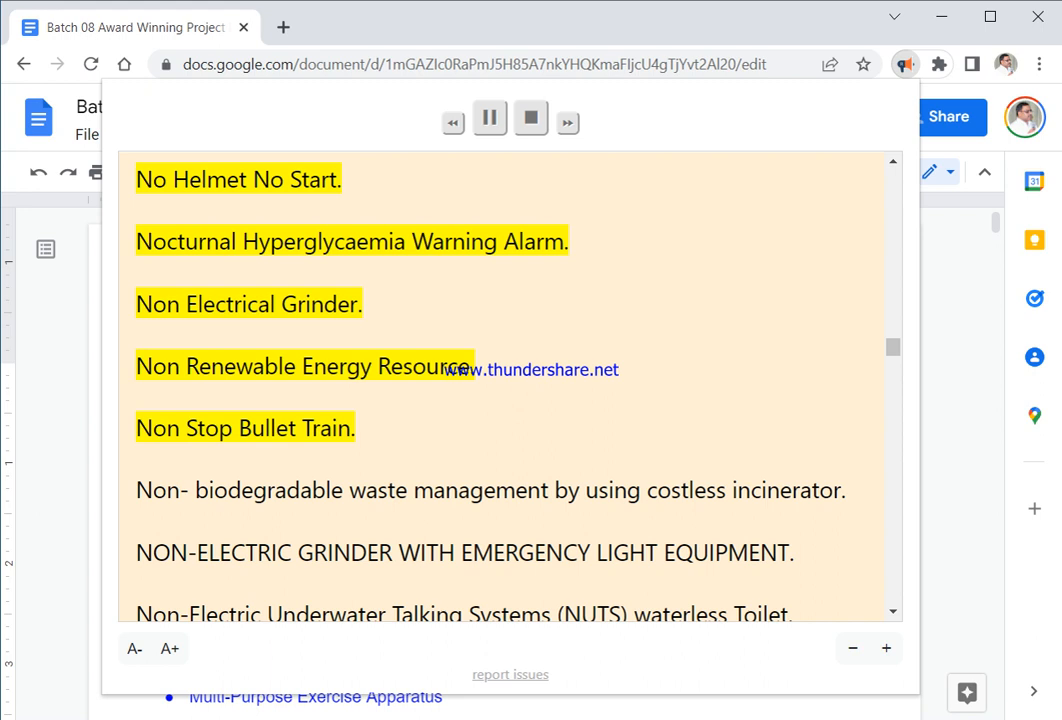
pyautogui.scroll(-3)
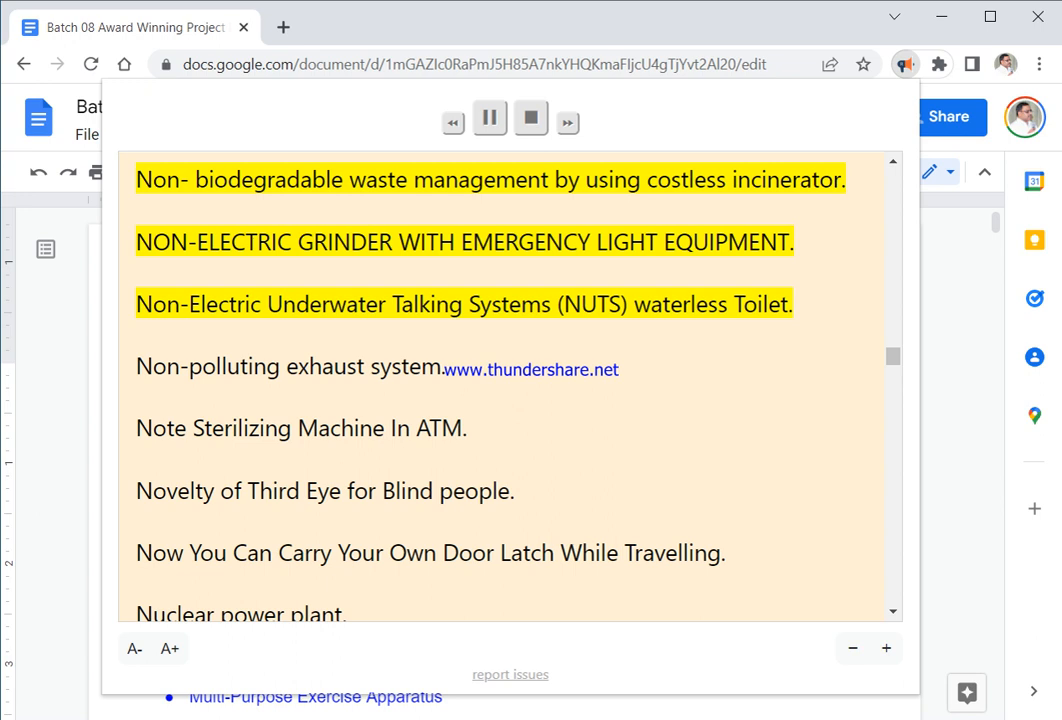
pyautogui.scroll(-3)
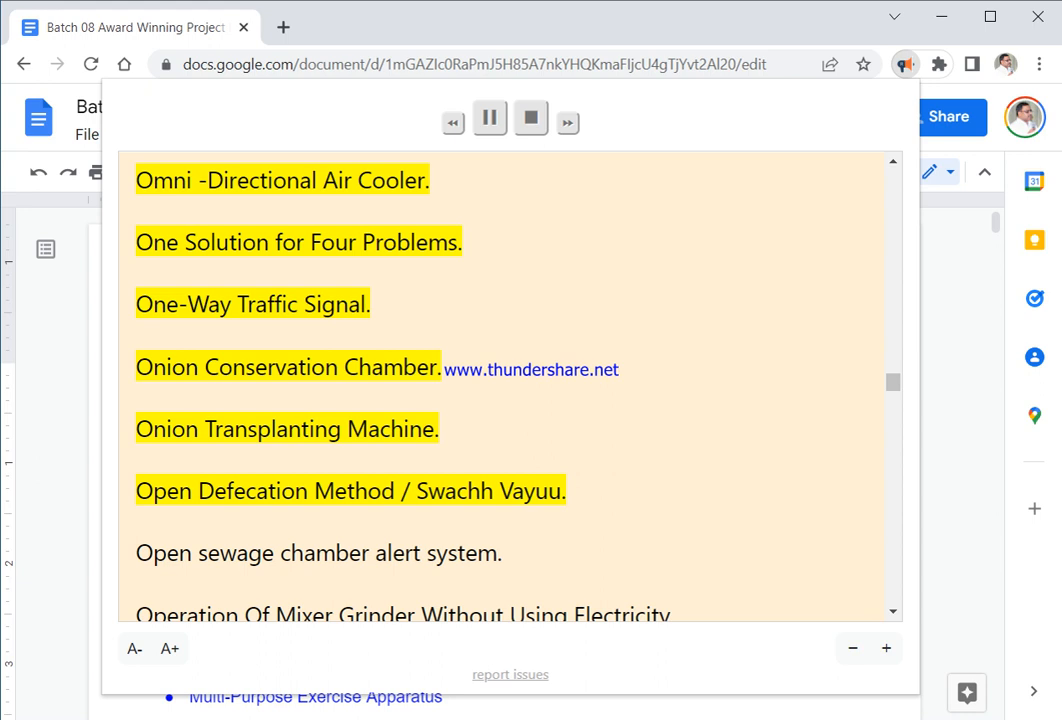
pyautogui.scroll(-3)
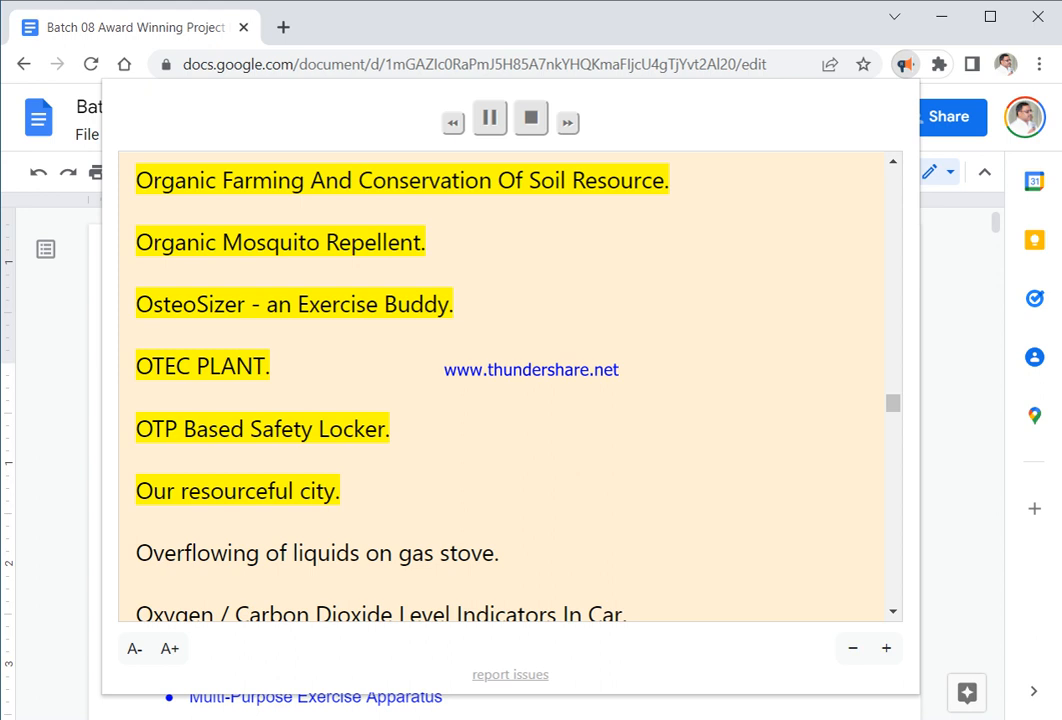
pyautogui.scroll(-3)
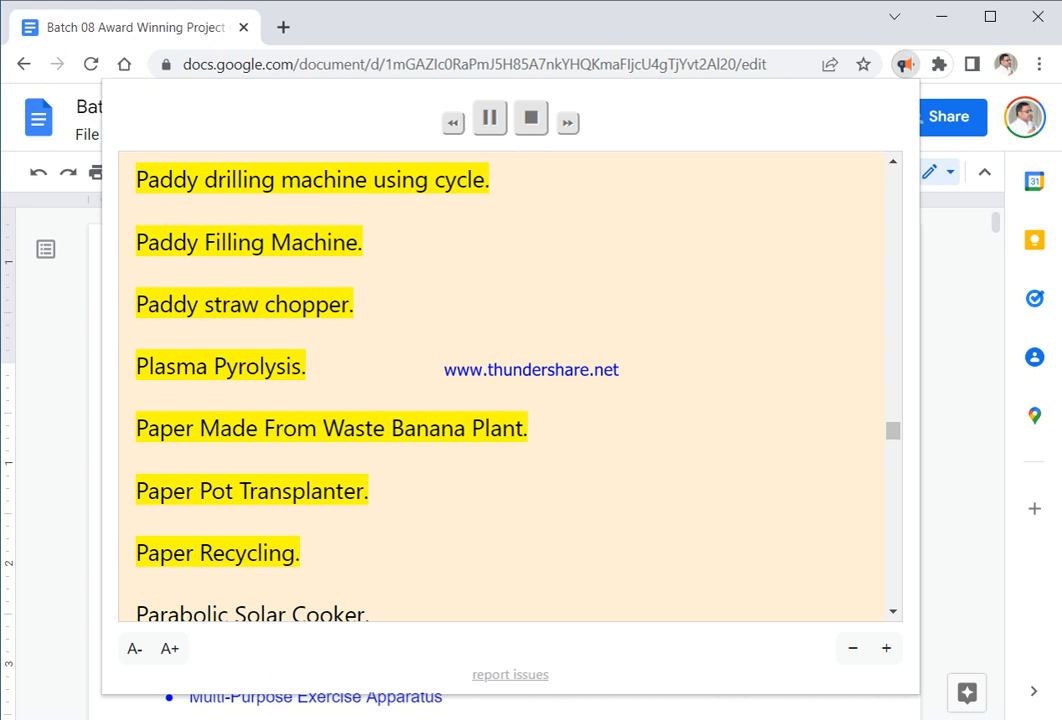
pyautogui.scroll(-3)
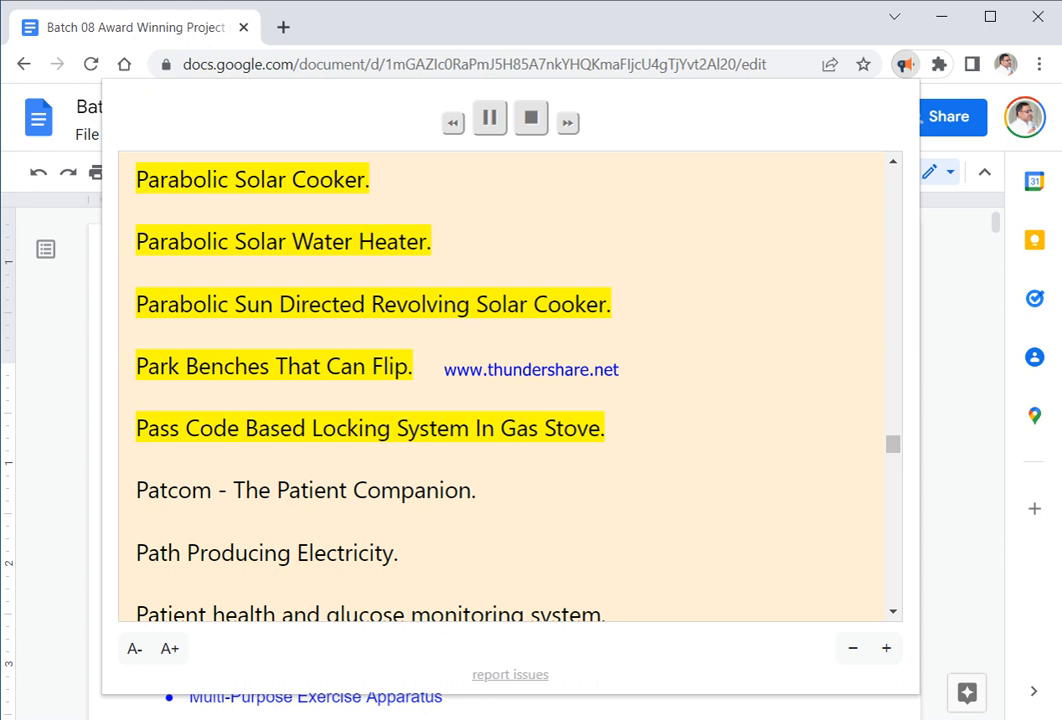
pyautogui.scroll(-3)
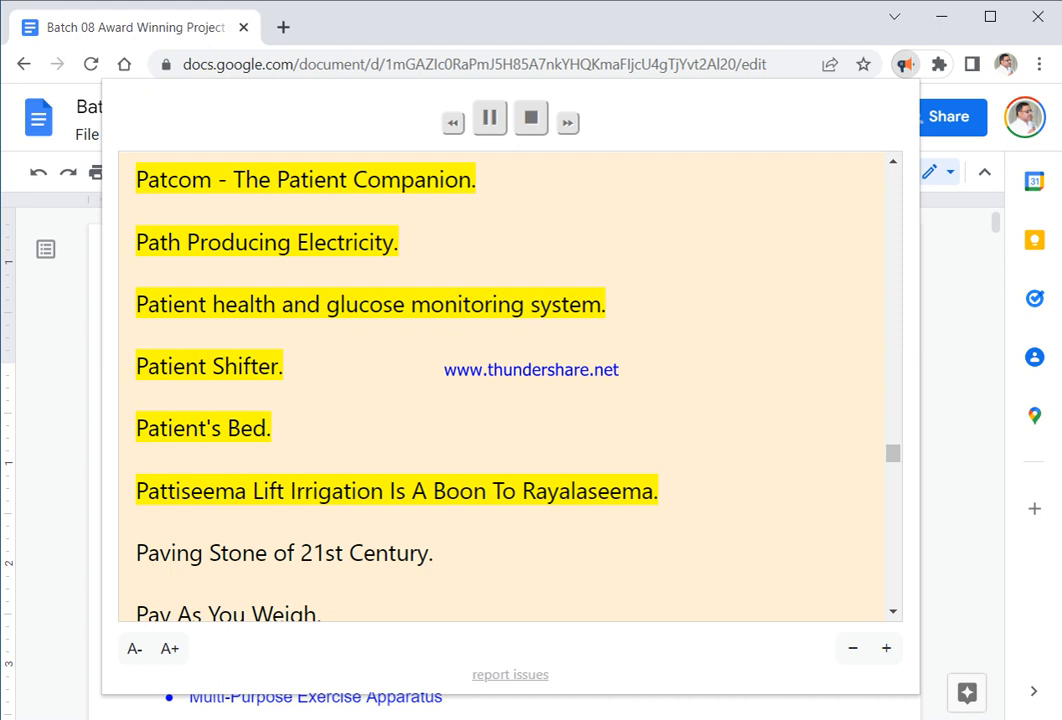
pyautogui.scroll(-3)
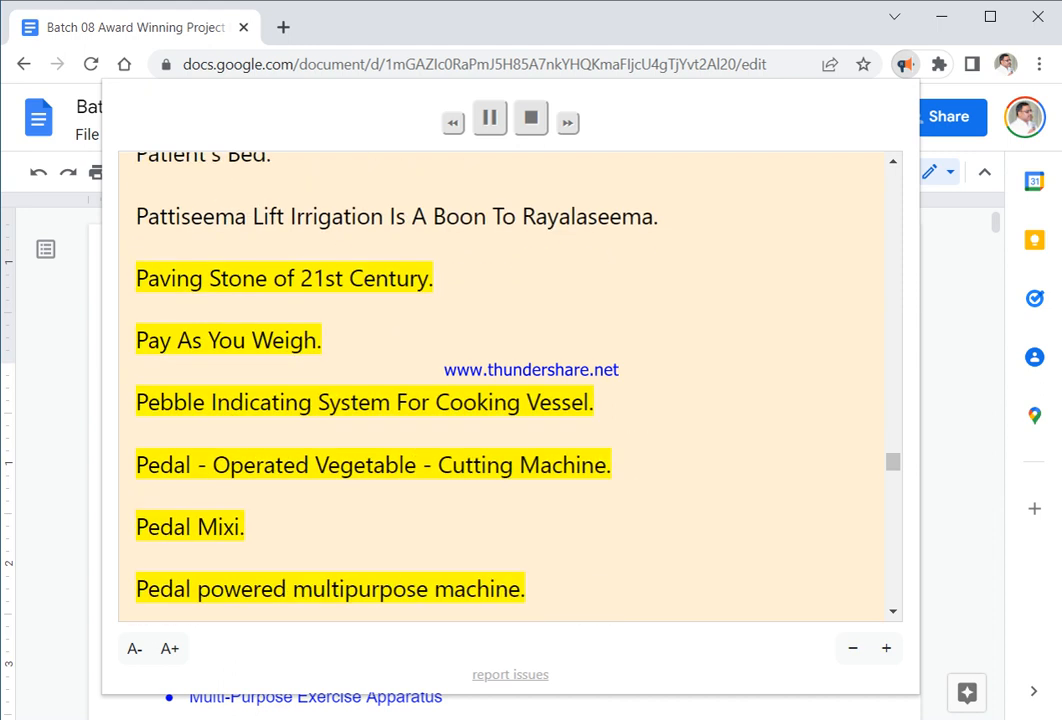
pyautogui.scroll(-3)
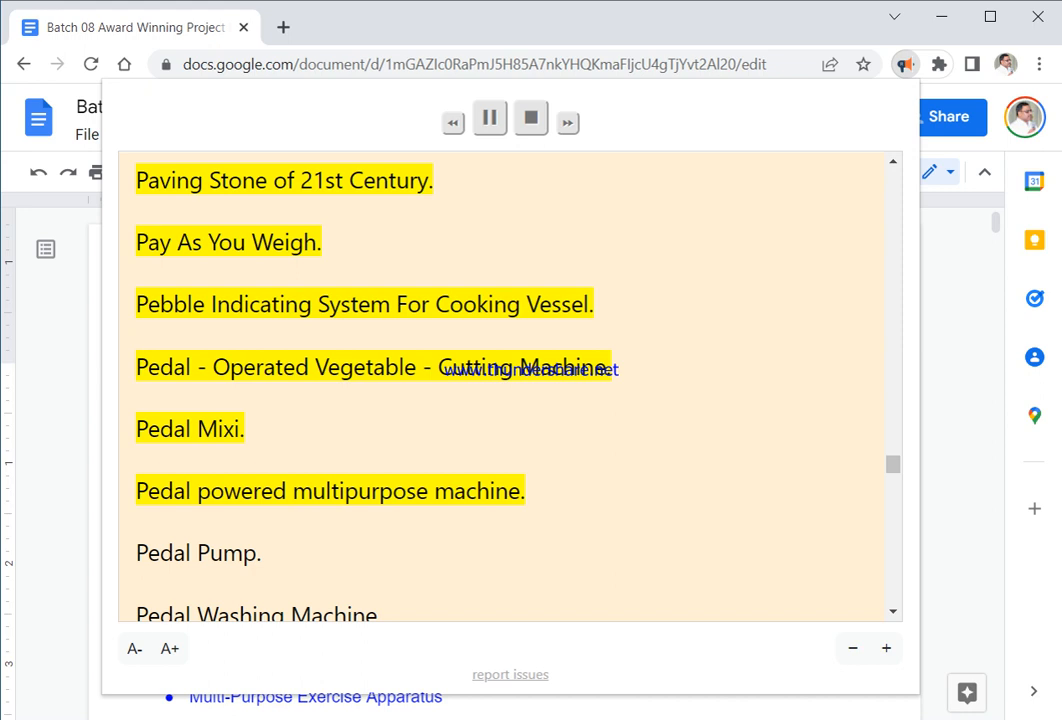
pyautogui.scroll(-3)
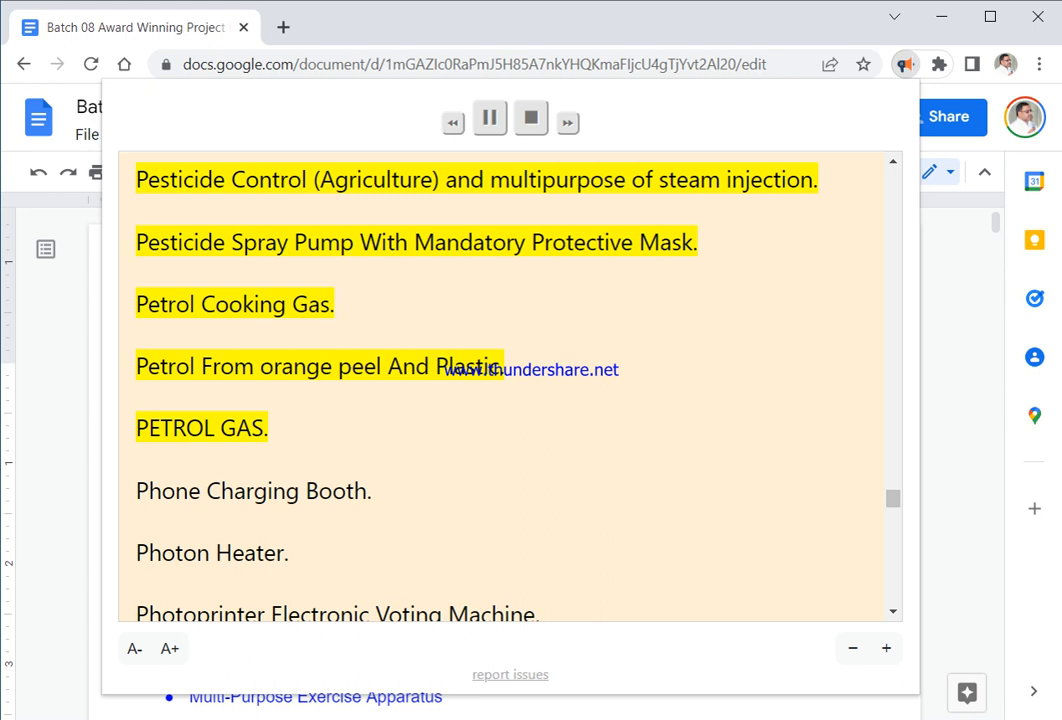
pyautogui.scroll(-3)
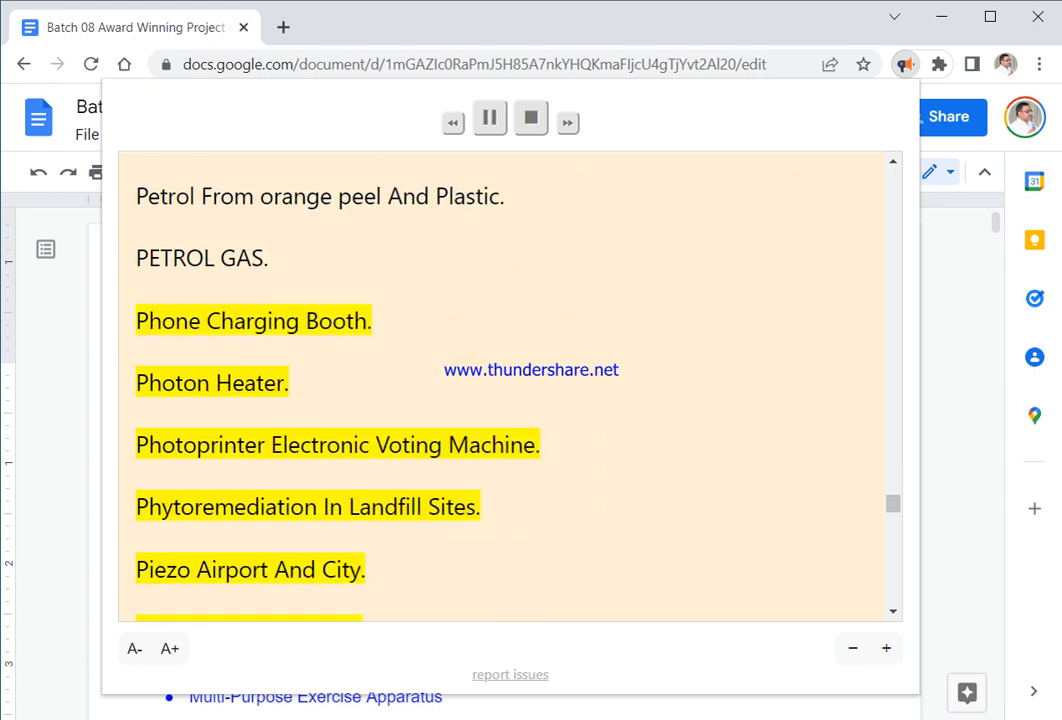
pyautogui.scroll(-3)
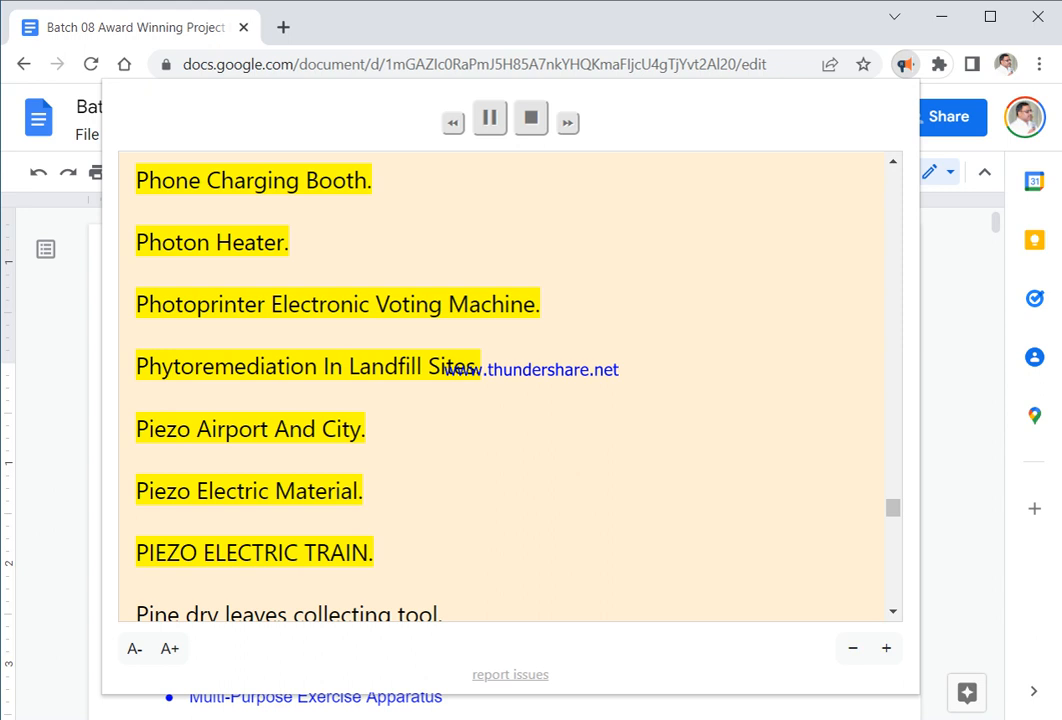
pyautogui.scroll(-3)
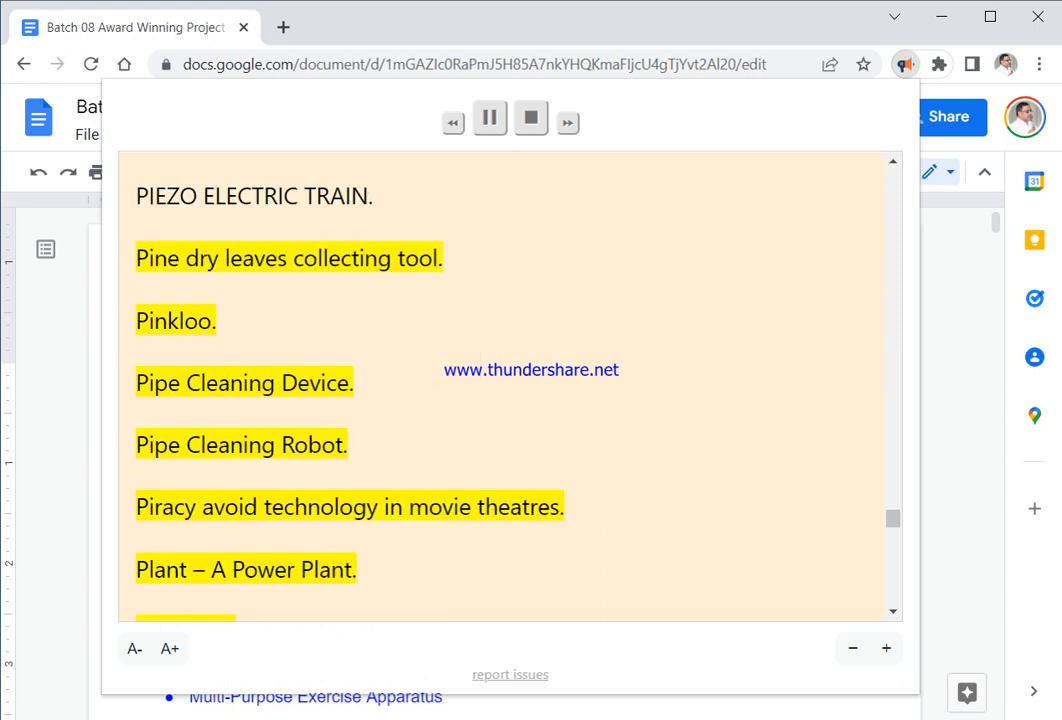
pyautogui.scroll(-3)
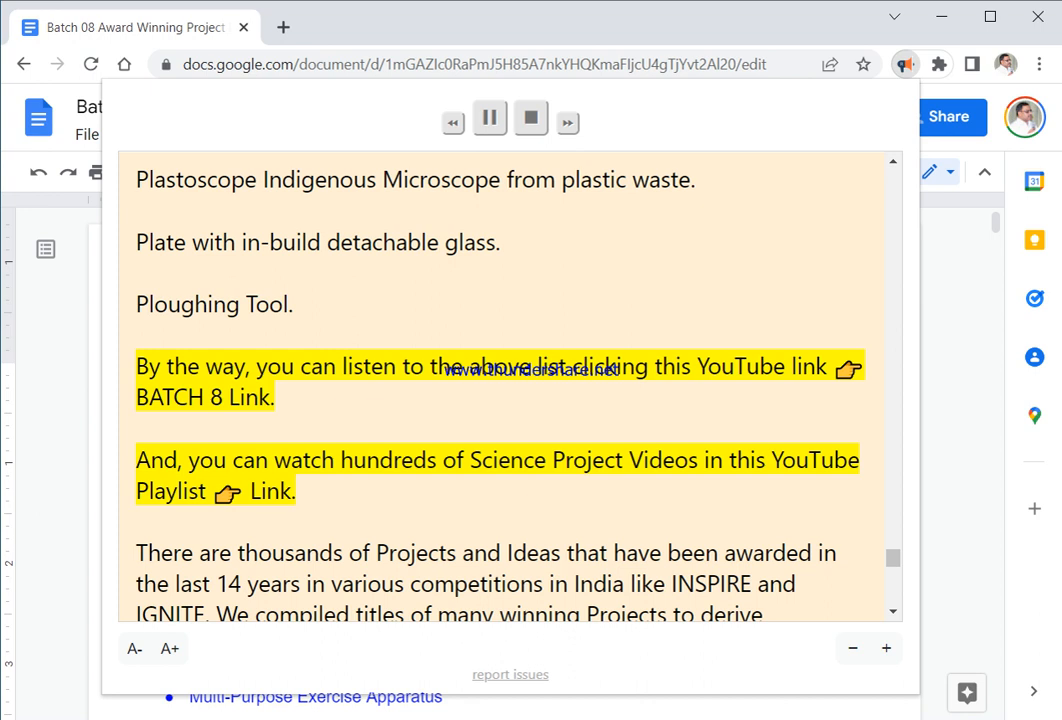
pyautogui.scroll(-3)
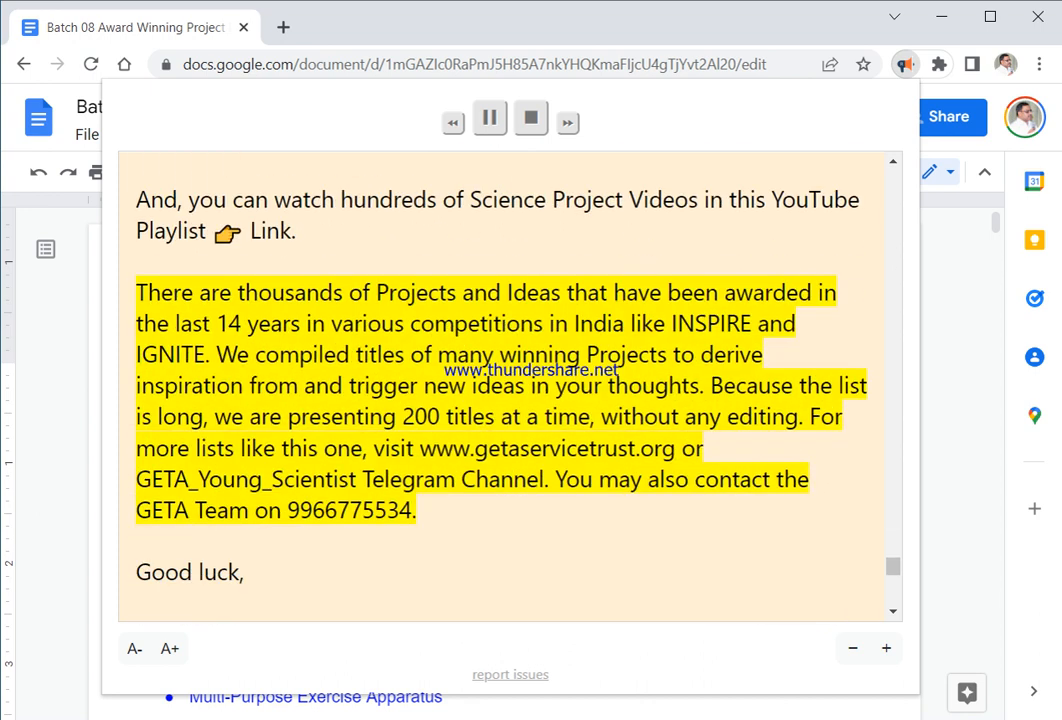
pyautogui.scroll(-3)
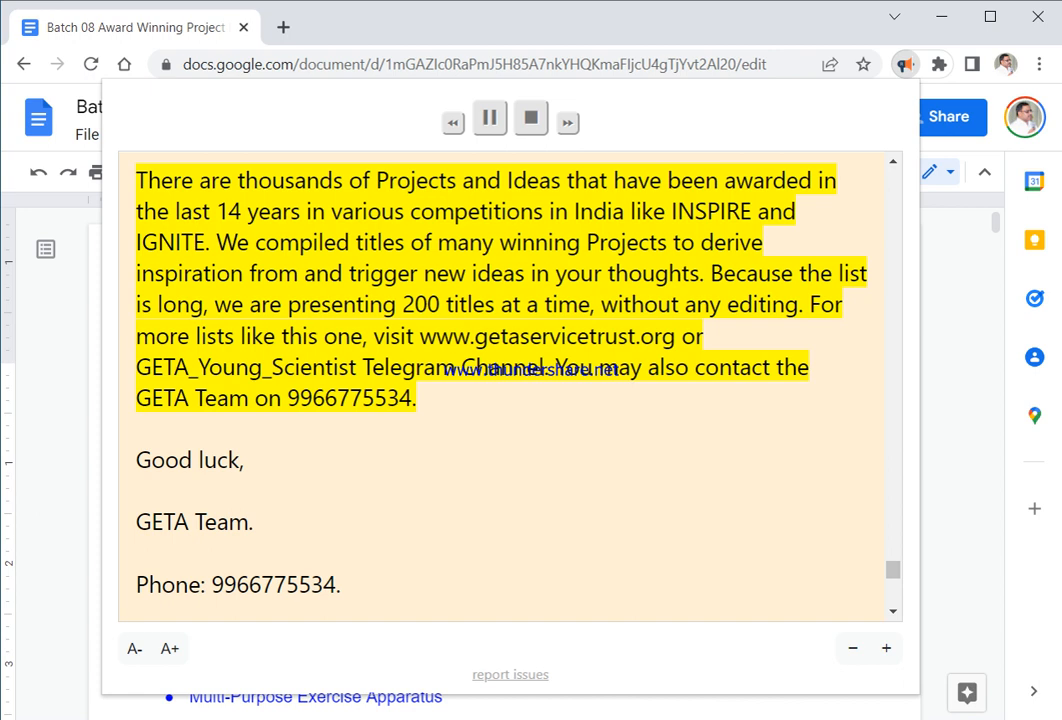
pyautogui.scroll(-3)
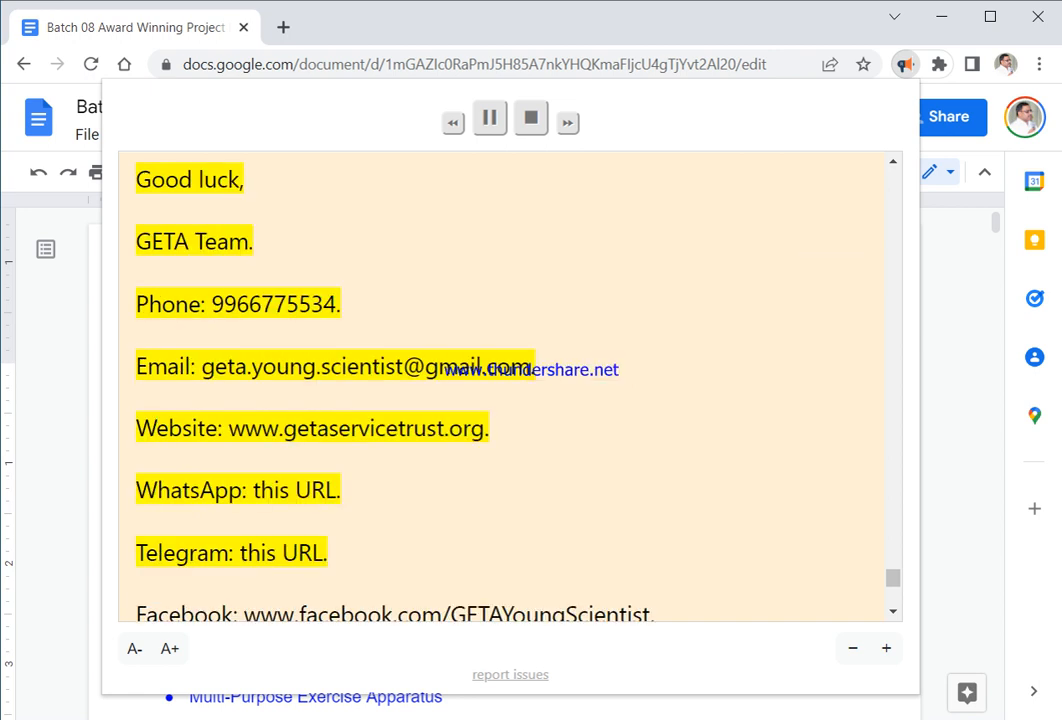